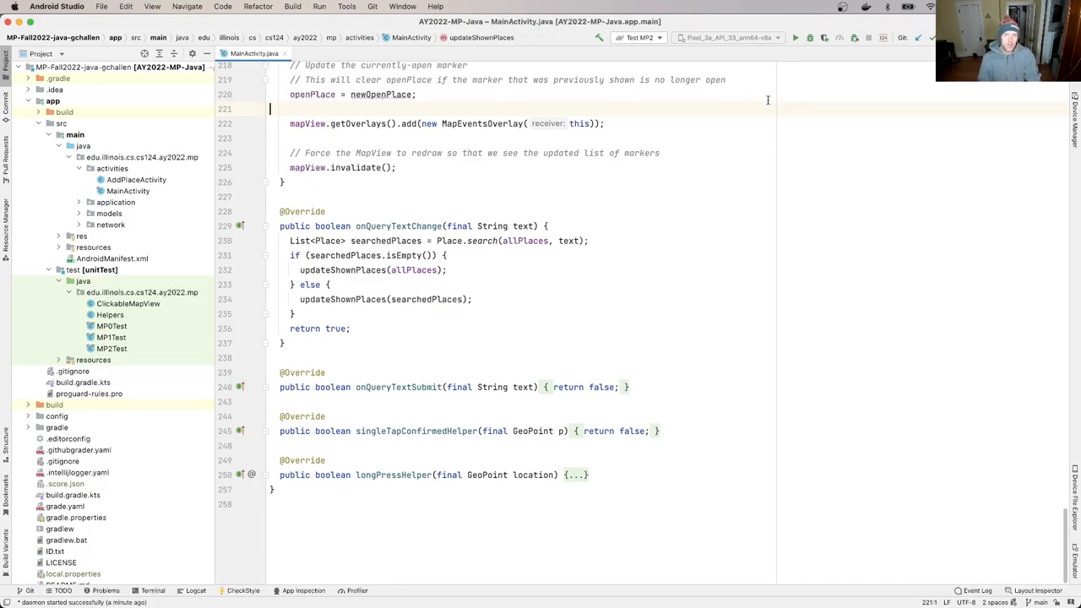
Step: Run the Test MP2 configuration and view its four results with one failure
{"action": "left_click", "coordinate": [640, 37]}
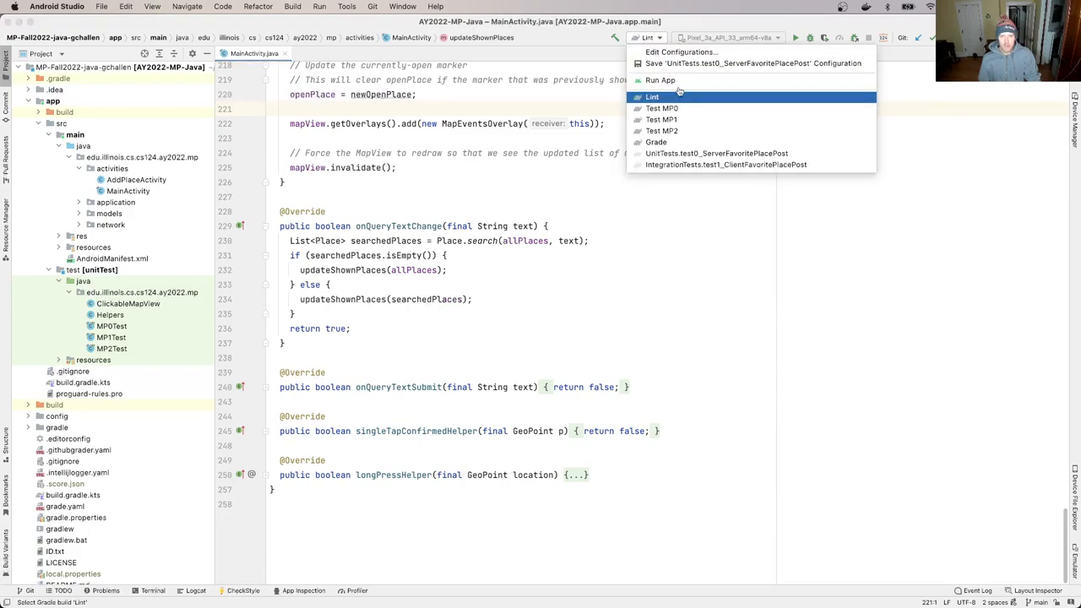
{"action": "left_click", "coordinate": [661, 130]}
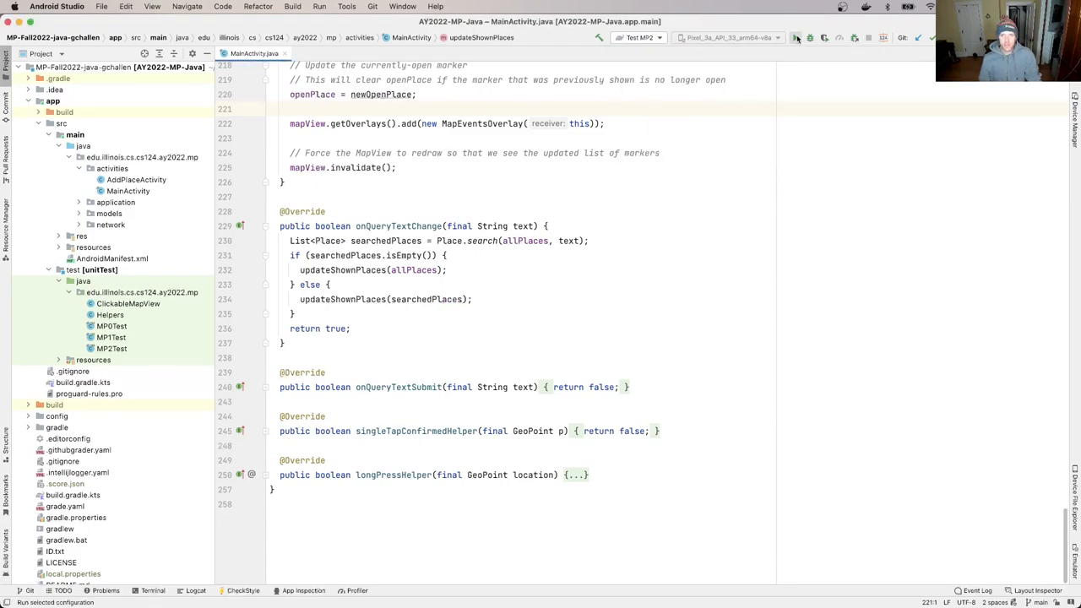
{"action": "left_click", "coordinate": [795, 37]}
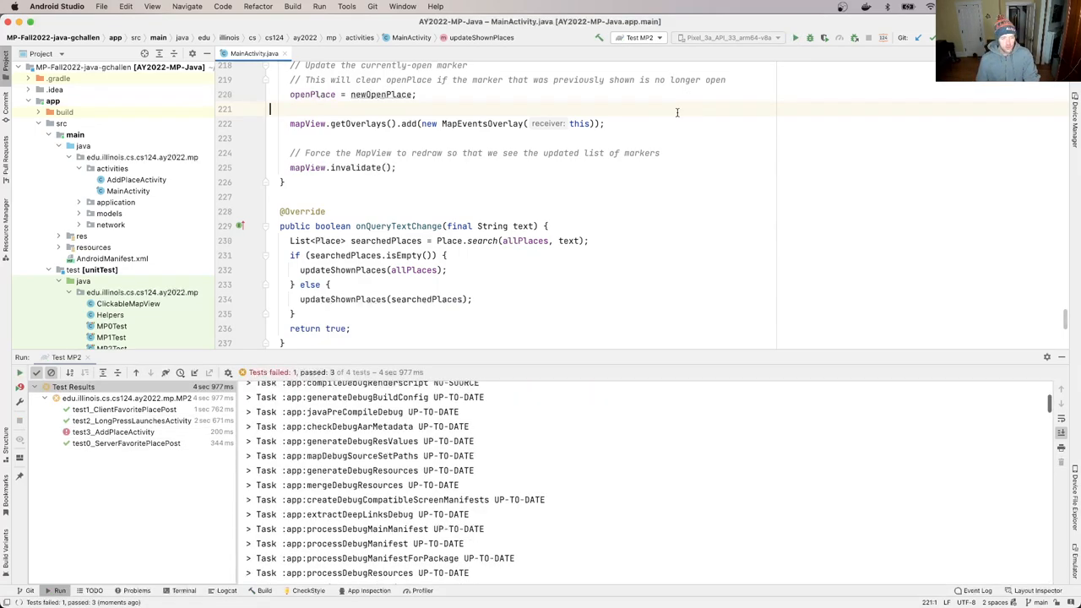
{"action": "left_click", "coordinate": [640, 37]}
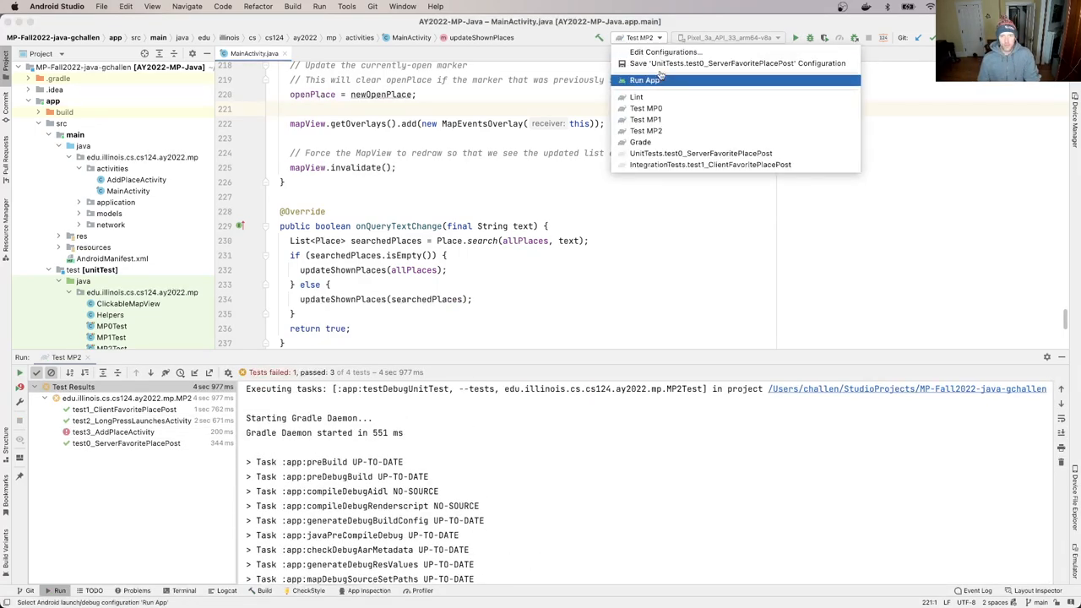
Step: Run the App configuration so the Pixel emulator boots into the campus map with markers
{"action": "left_click", "coordinate": [645, 79]}
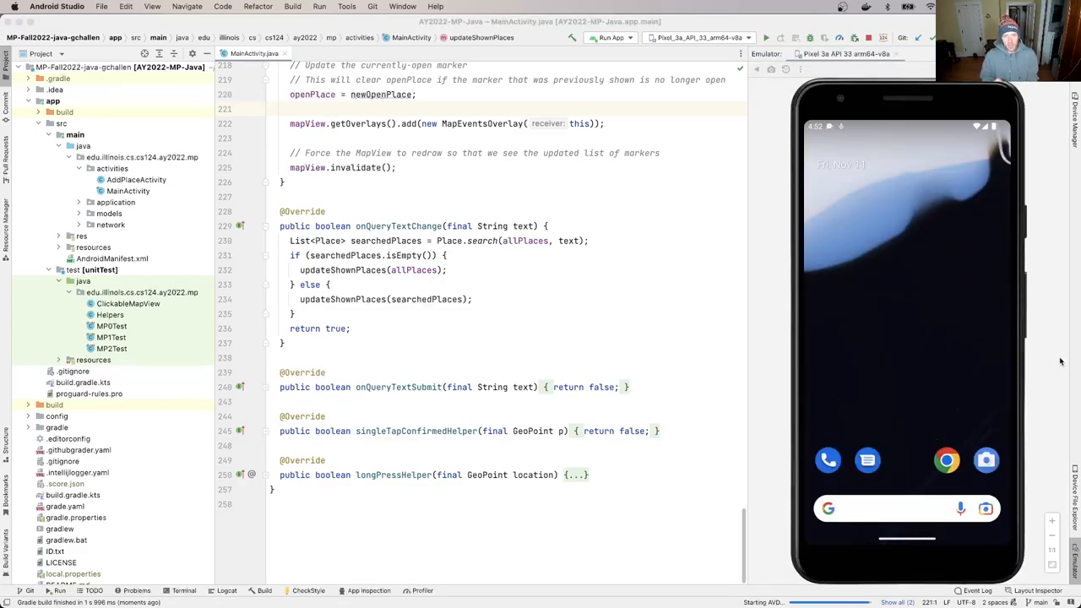
{"action": "left_click", "coordinate": [765, 37]}
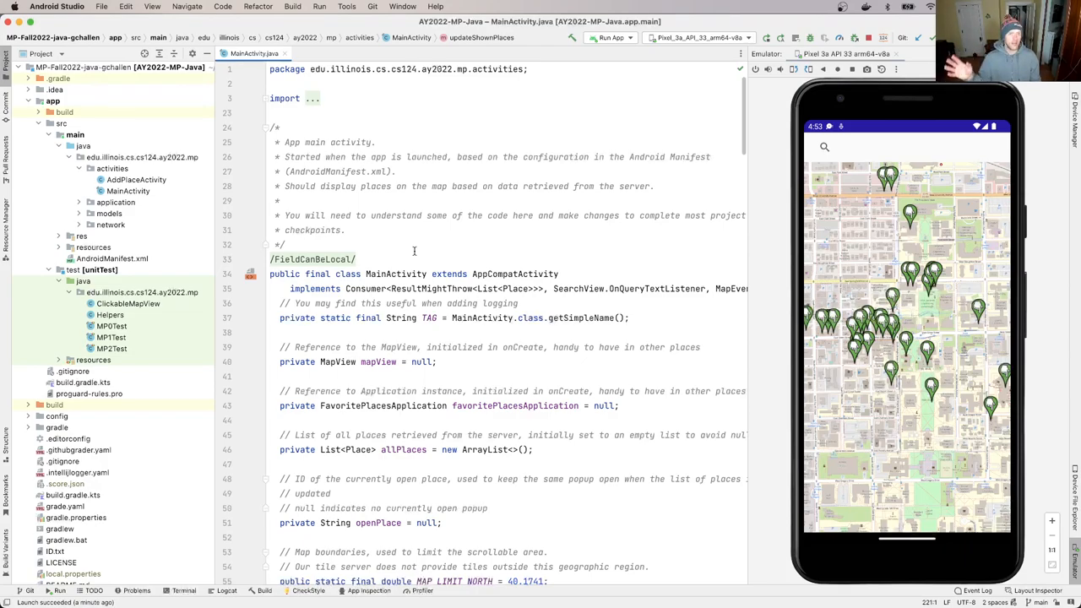
Step: Scroll MainActivity.java down to its onCreate and setContentView lines
{"action": "scroll", "scroll_direction": "down", "scroll_amount": 3}
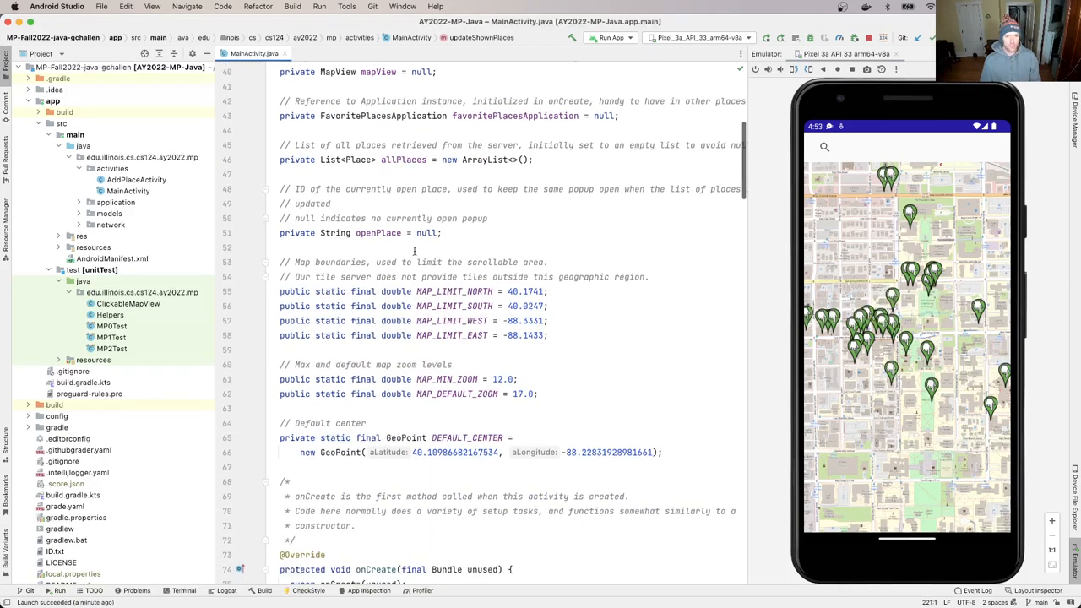
{"action": "scroll", "scroll_direction": "down", "scroll_amount": 3}
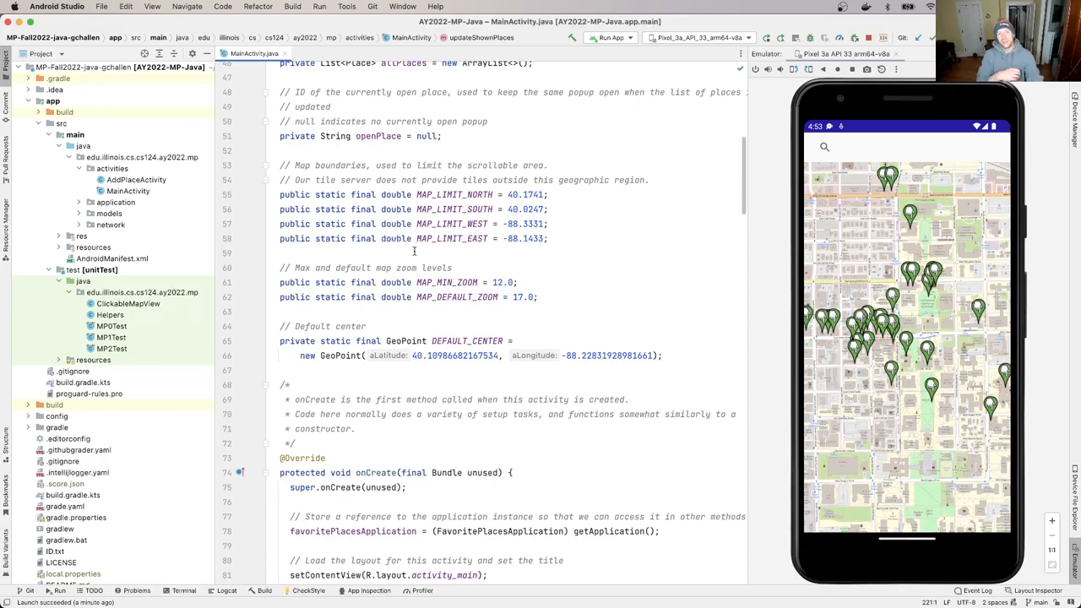
{"action": "scroll", "scroll_direction": "down", "scroll_amount": 3}
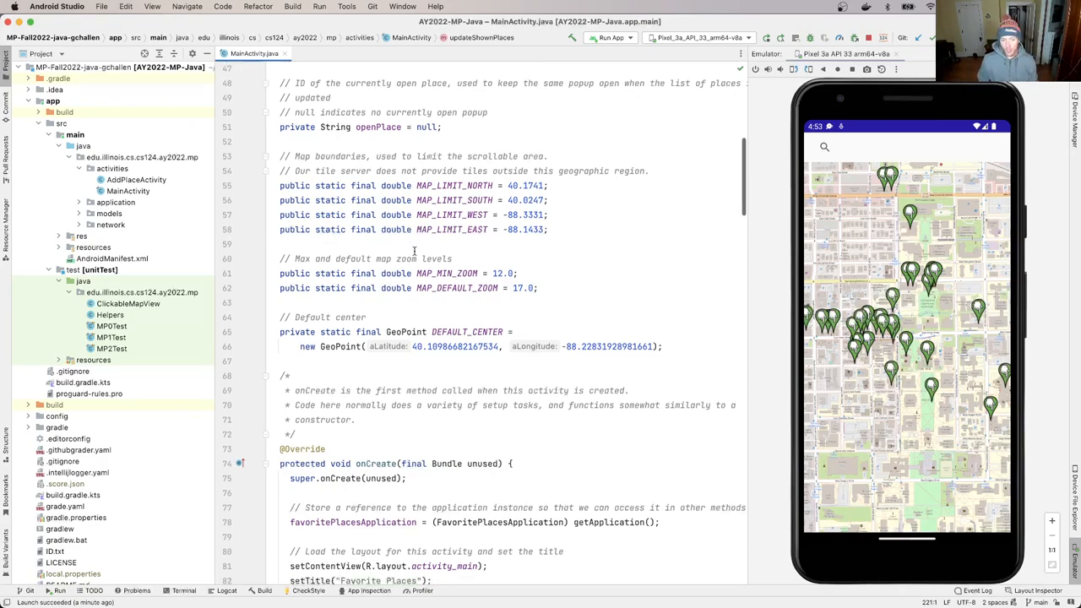
{"action": "scroll", "scroll_direction": "down", "scroll_amount": 3}
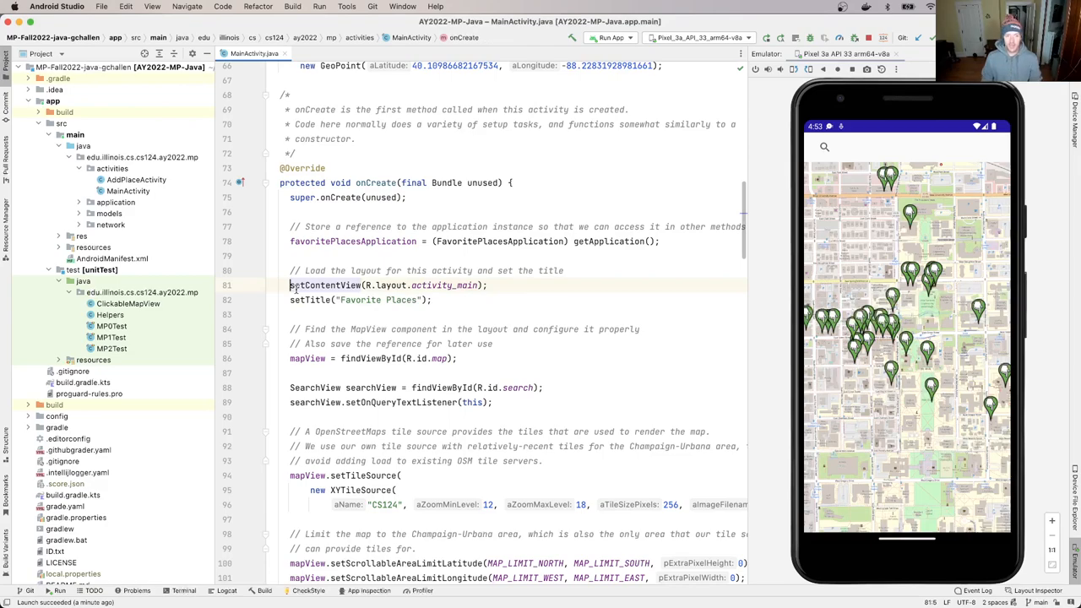
{"action": "mouse_move", "coordinate": [324, 284]}
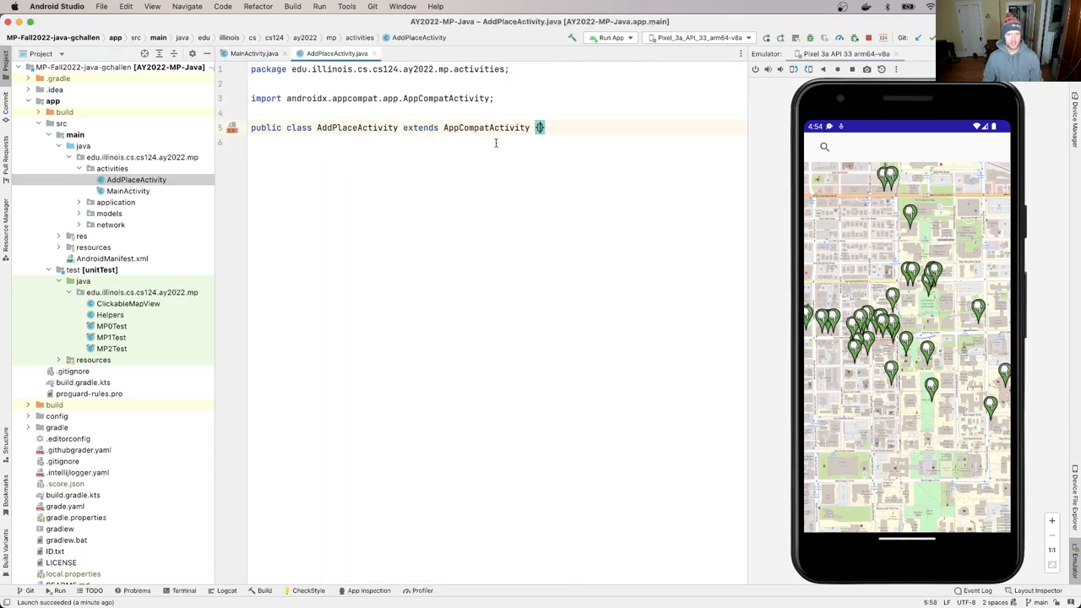
Step: Insert an onCreate override calling super.onCreate in AddPlaceActivity, then revisit MainActivity
{"action": "type", "text": "on"}
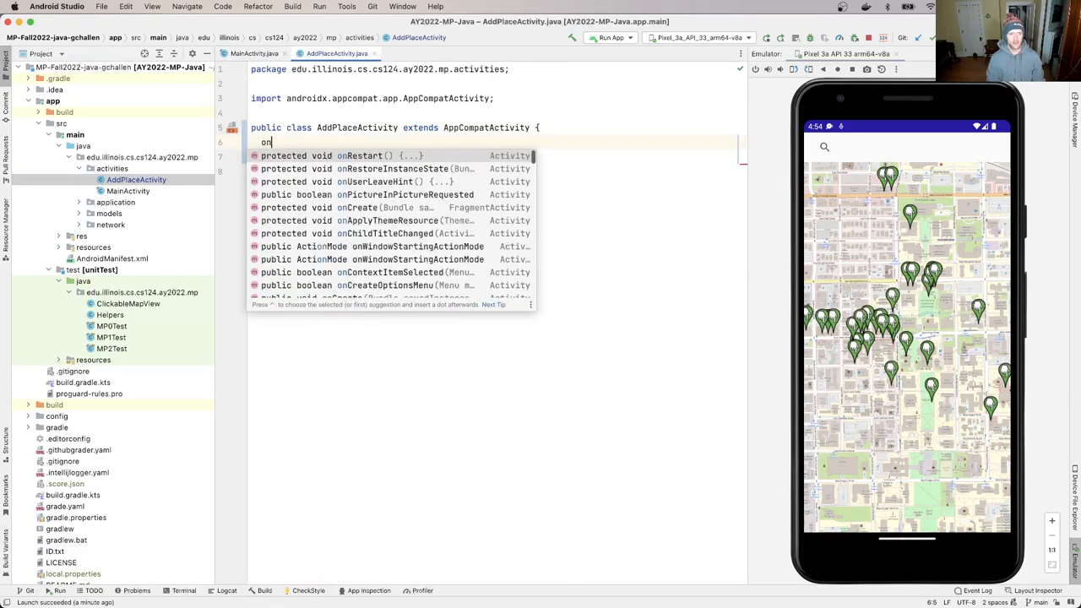
{"action": "type", "text": "C"}
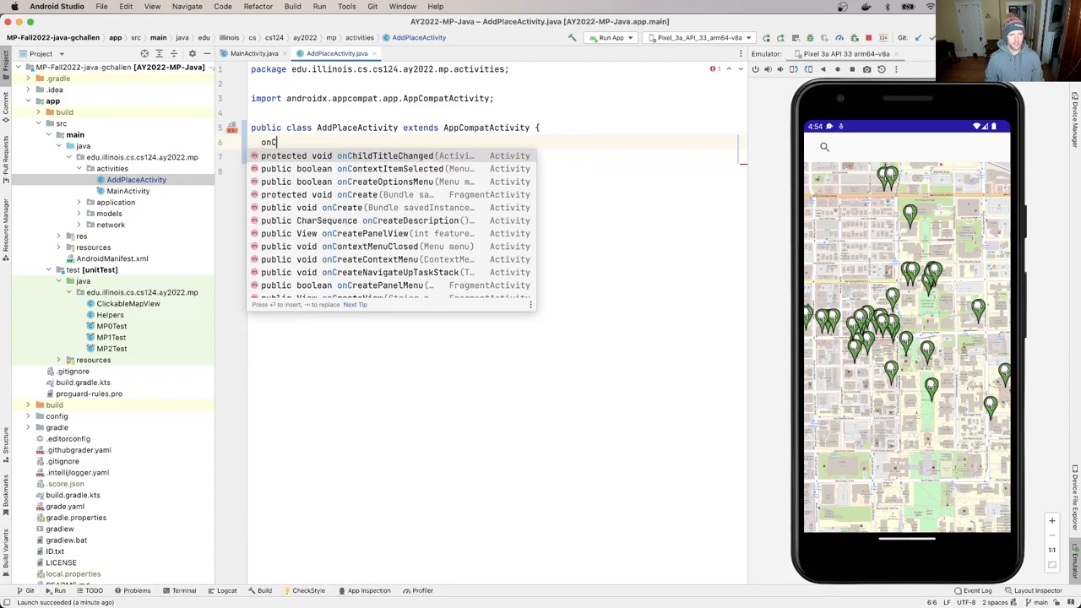
{"action": "left_click", "coordinate": [365, 207]}
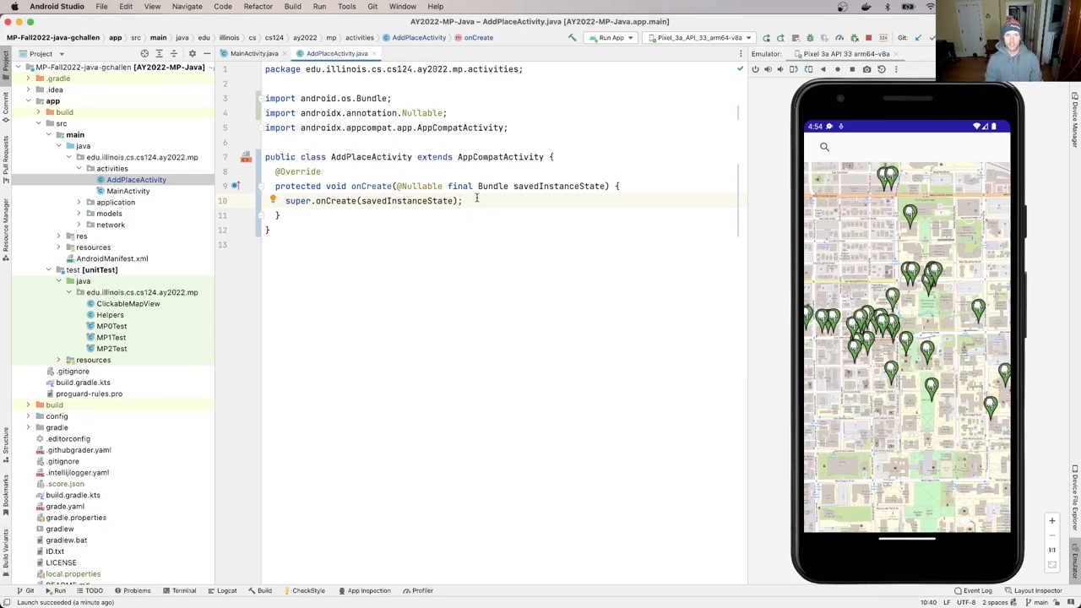
{"action": "left_click", "coordinate": [253, 53]}
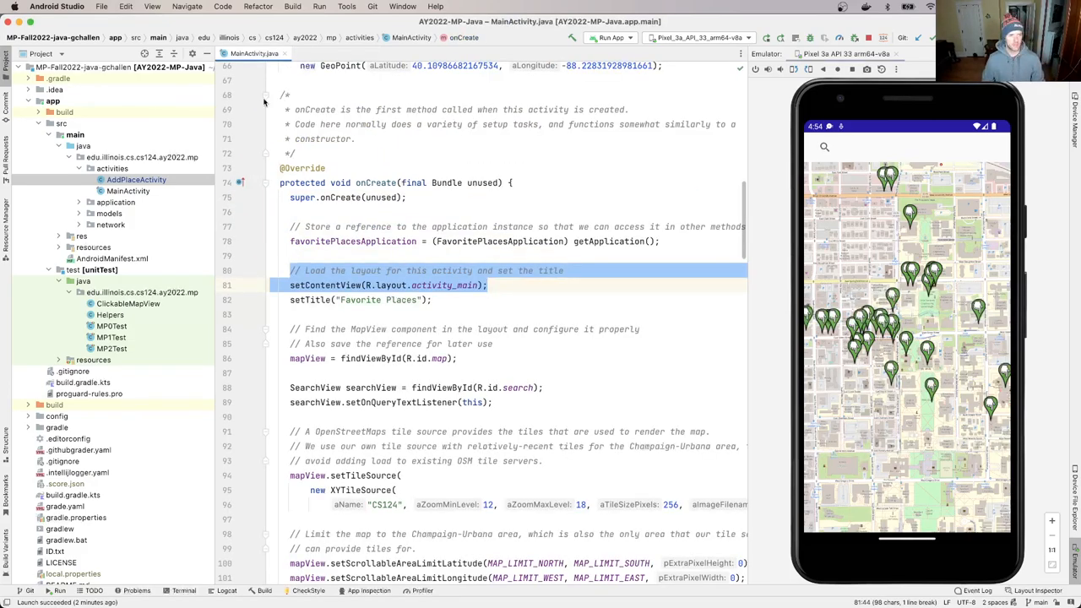
Step: Add setContentView(R.layout.activity_addplace) to AddPlaceActivity's onCreate
{"action": "left_click", "coordinate": [336, 53]}
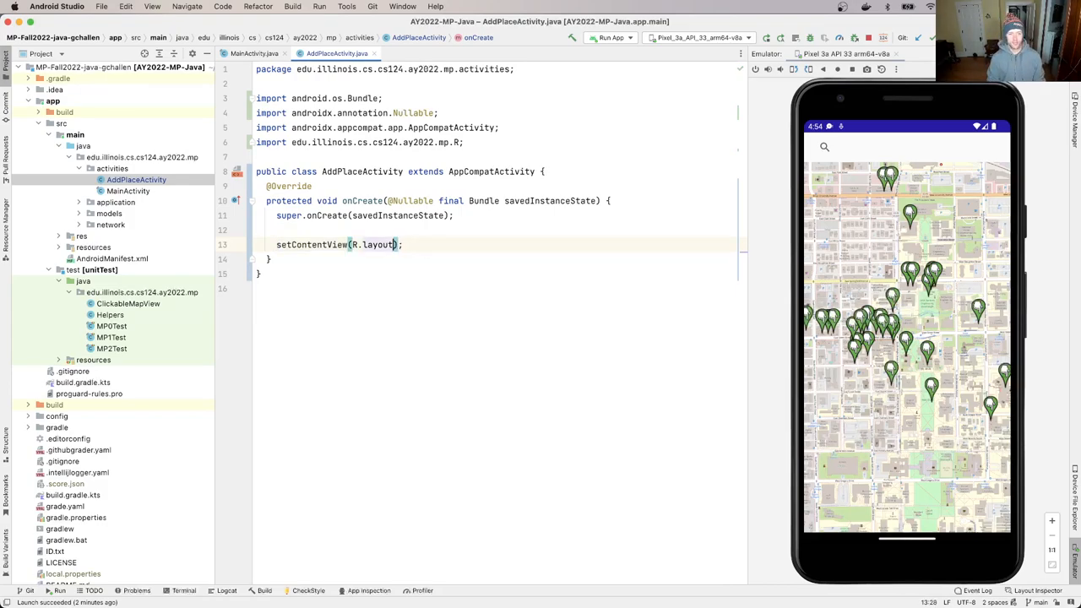
{"action": "type", "text": ".activity_addplace"}
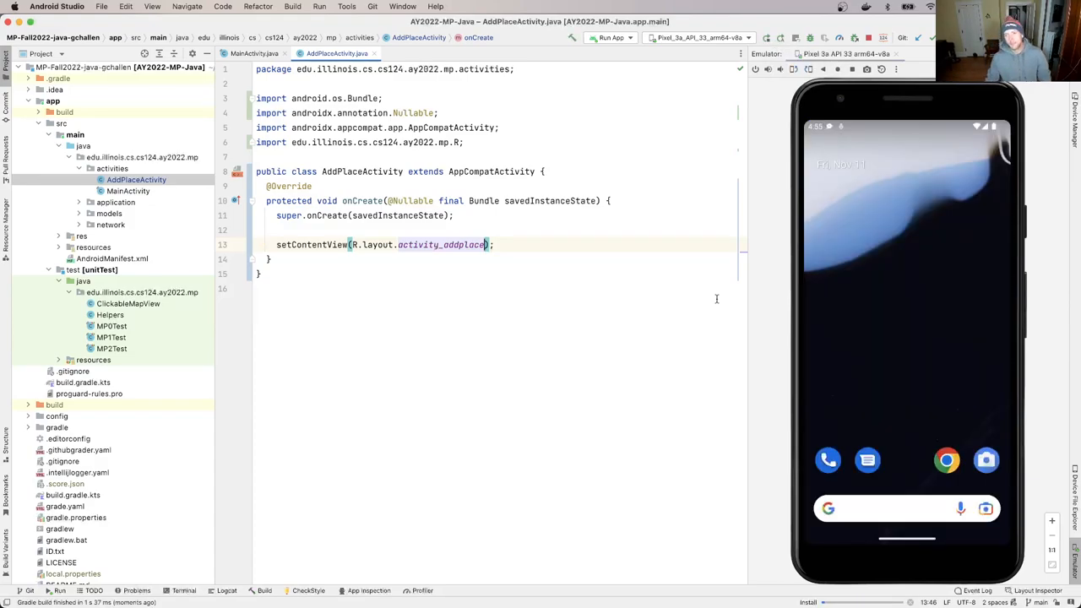
Step: Launch the app so the emulator shows the add-place screen with Save and Cancel
{"action": "left_click", "coordinate": [592, 37]}
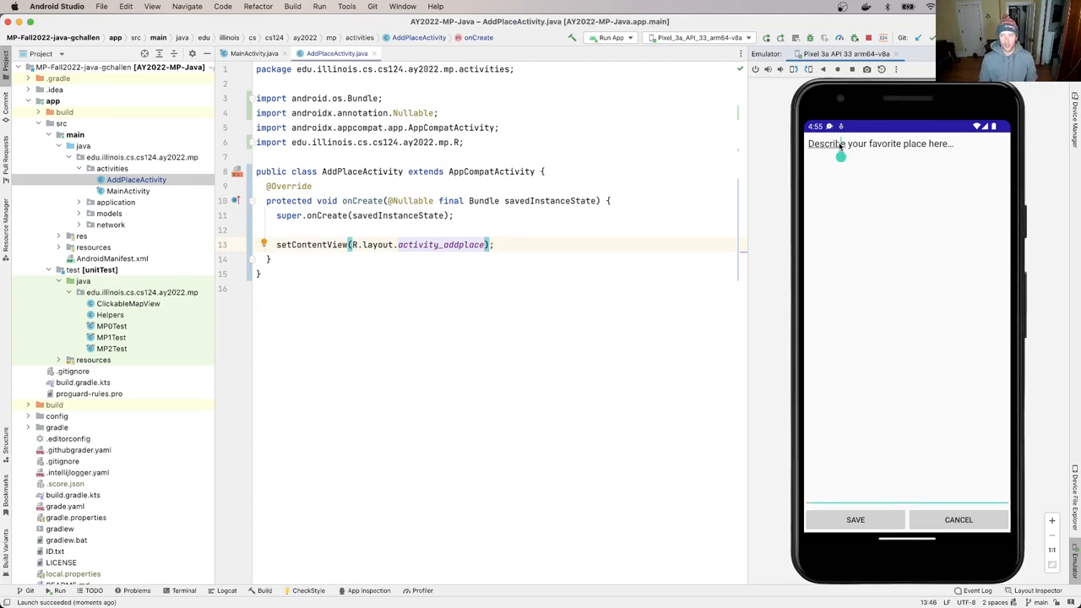
Step: Enter 'My favorite place is the park.' in the emulator's place description box
{"action": "left_click", "coordinate": [878, 143]}
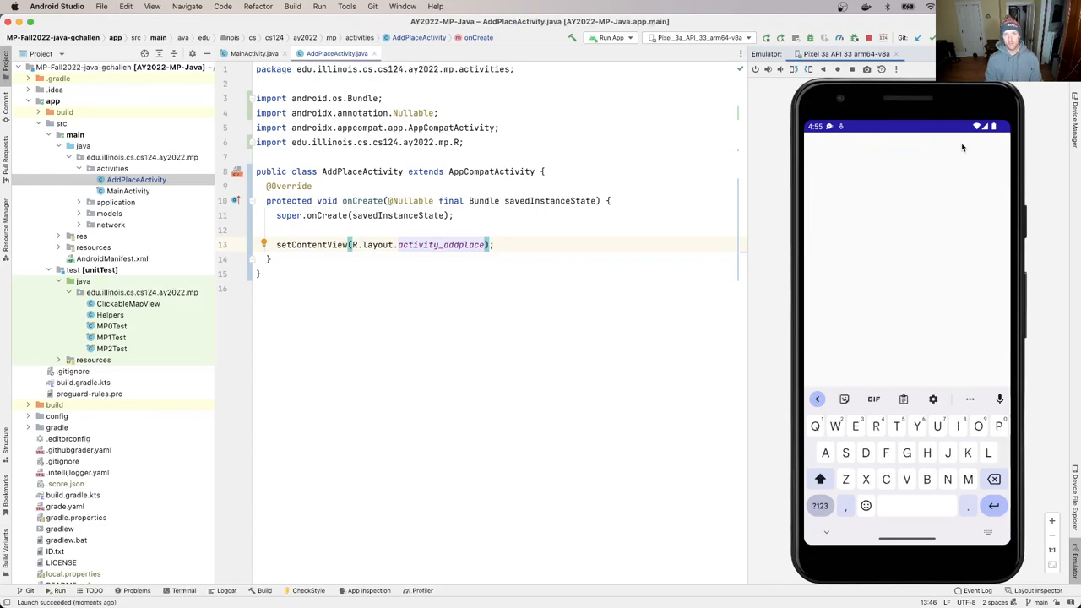
{"action": "type", "text": "My favorite place is"}
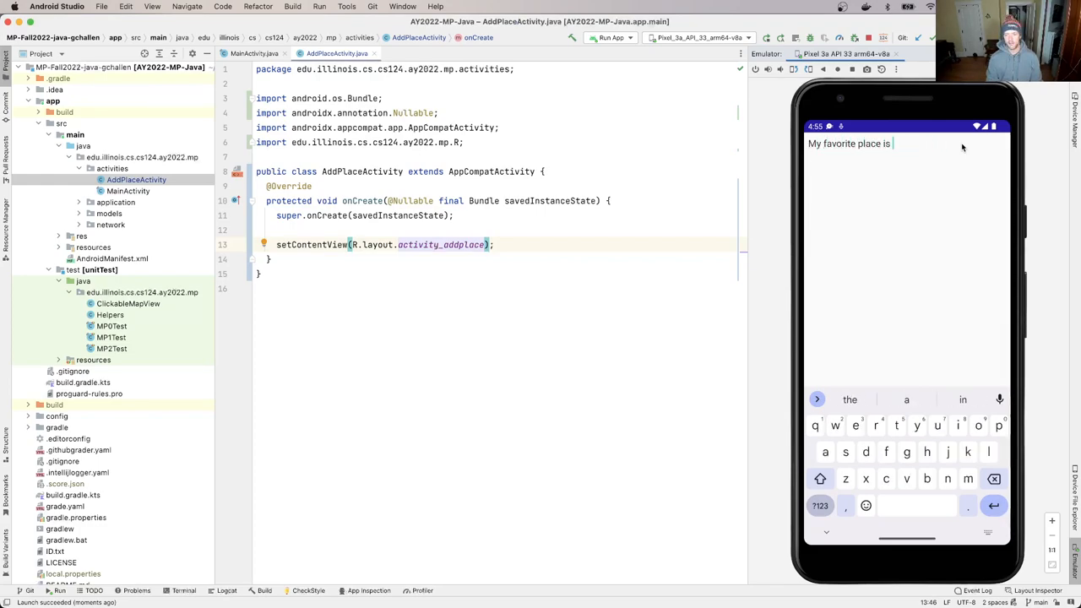
{"action": "type", "text": "the park."}
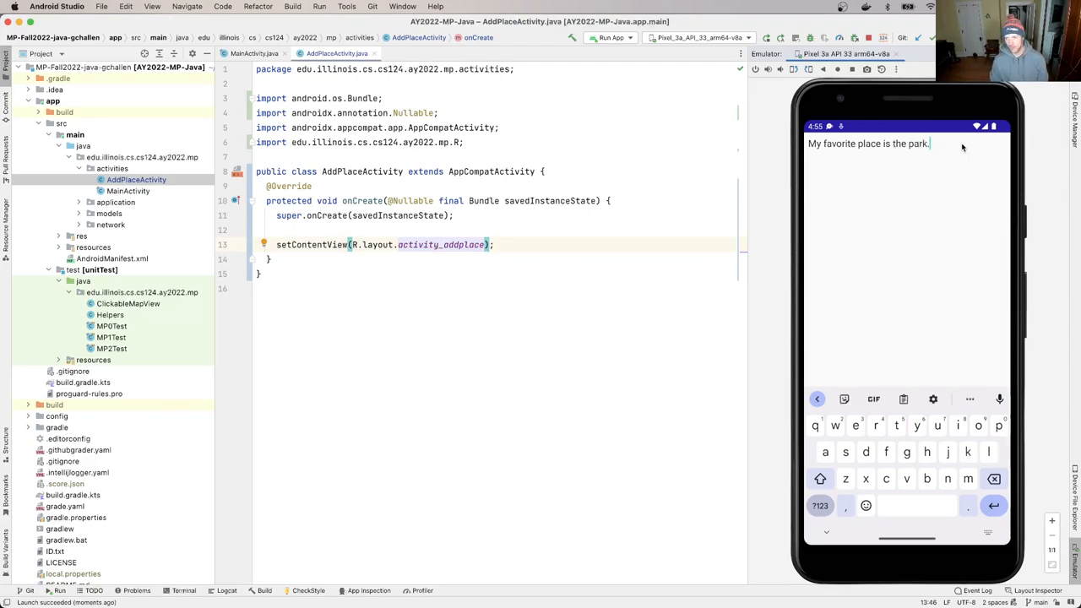
{"action": "mouse_move", "coordinate": [878, 199]}
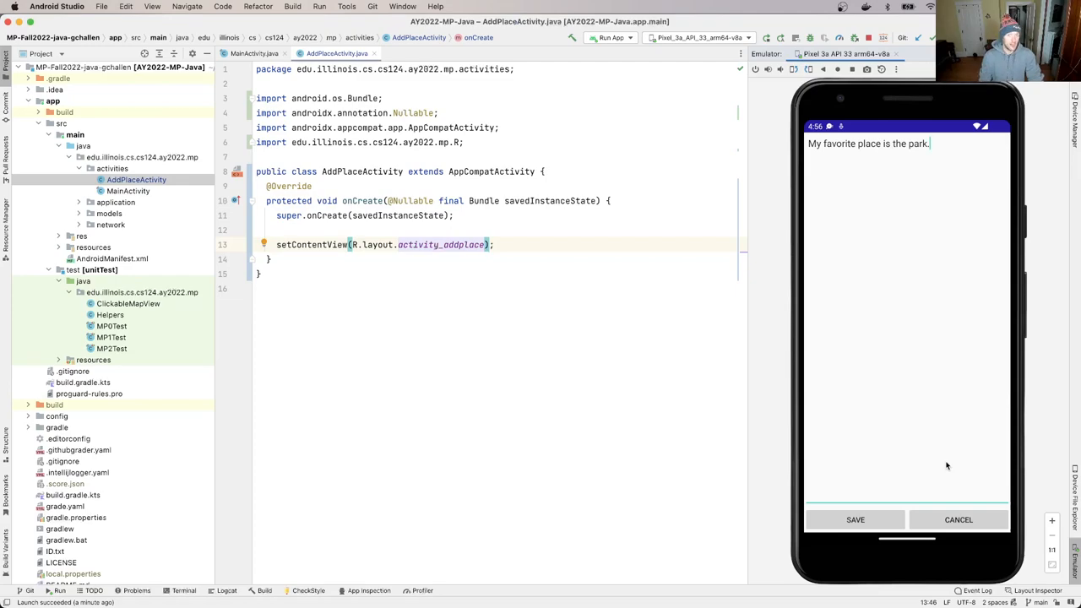
{"action": "mouse_move", "coordinate": [665, 451]}
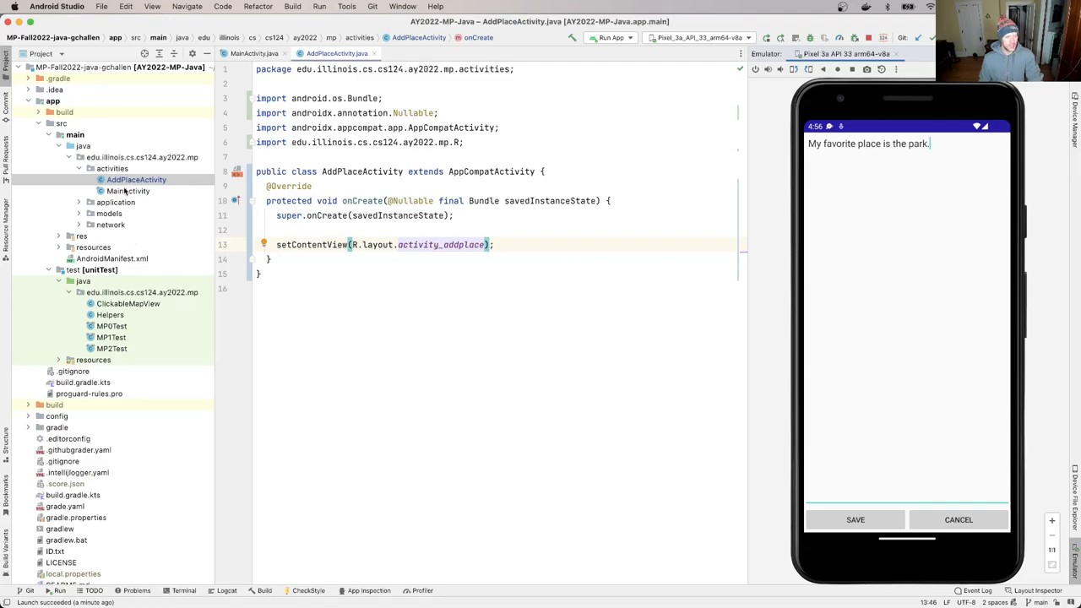
Step: Open FavoritePlacesApplication, place the cursor in the empty CLIENT_ID quotes, and switch to Chrome
{"action": "left_click", "coordinate": [78, 203]}
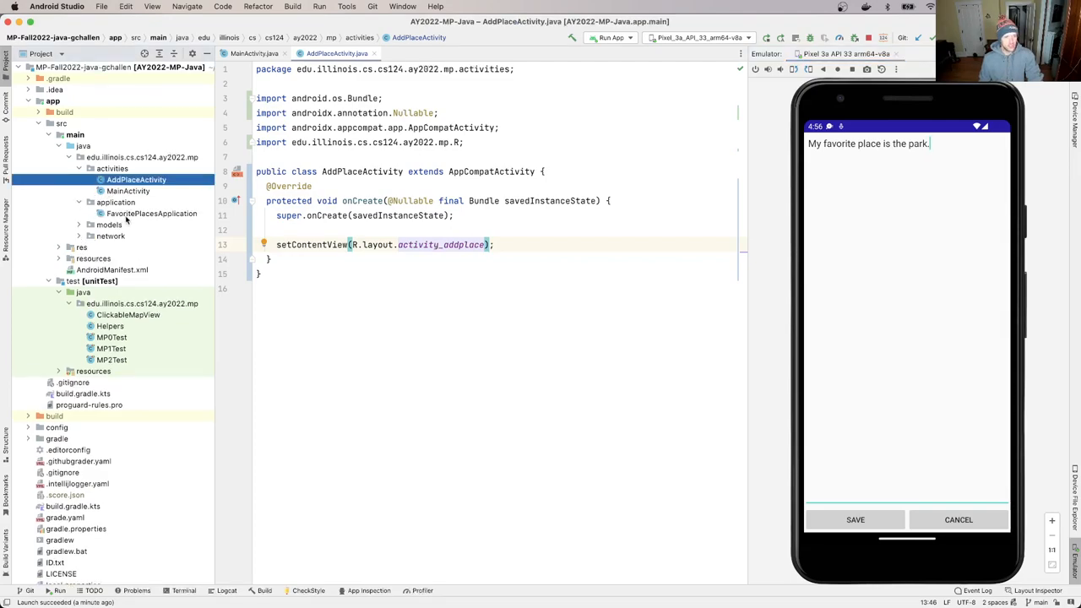
{"action": "left_click", "coordinate": [152, 212]}
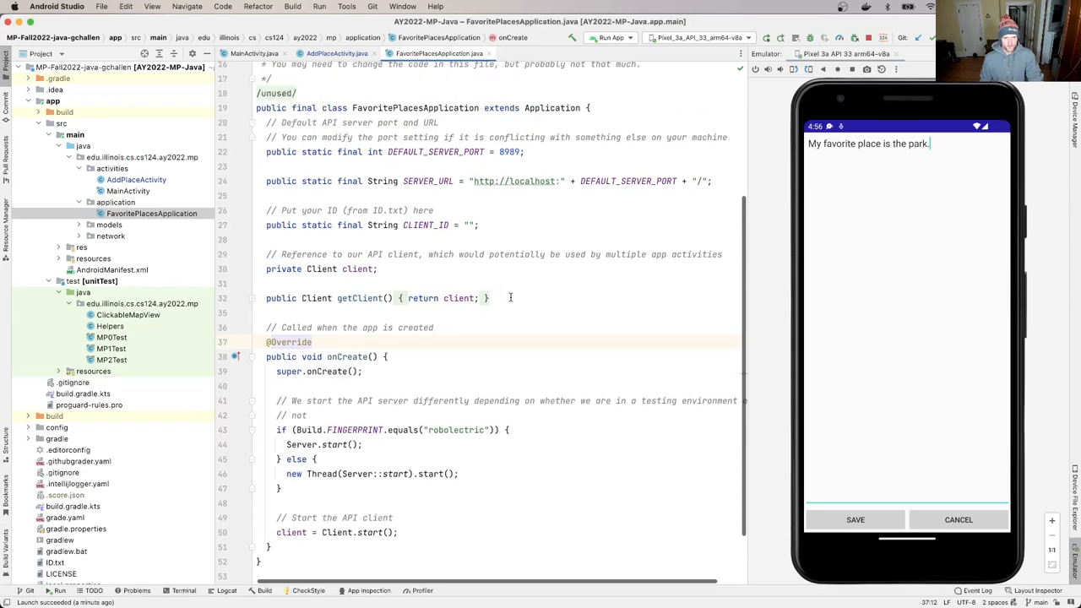
{"action": "left_click", "coordinate": [470, 264]}
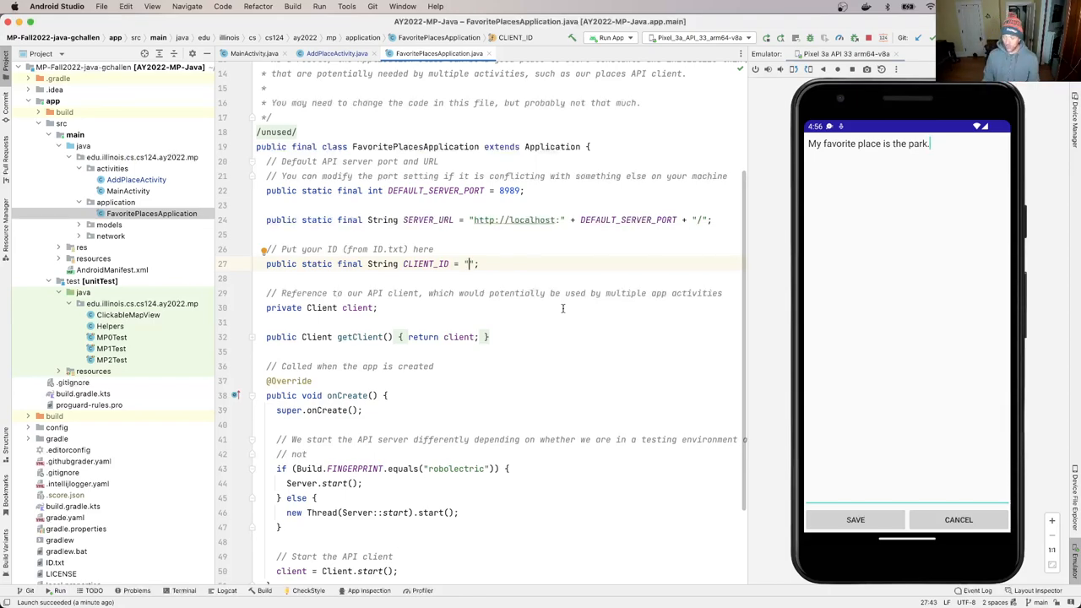
{"action": "key", "text": "cmd+tab"}
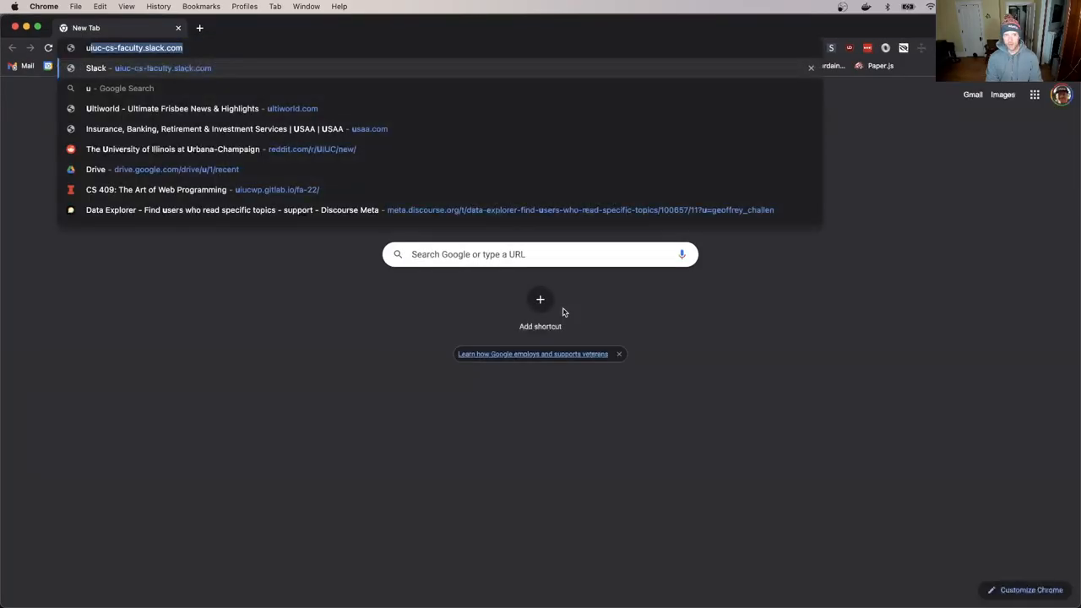
Step: Search 'uuid random' and open the Online UUID Generator Tool result
{"action": "type", "text": "uuid r"}
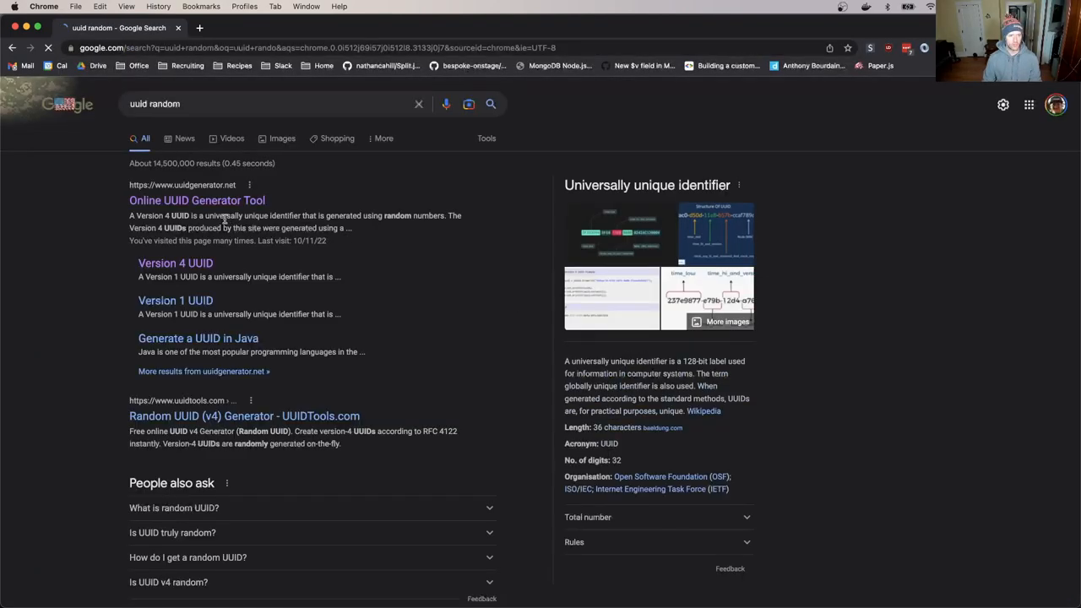
{"action": "left_click", "coordinate": [195, 199]}
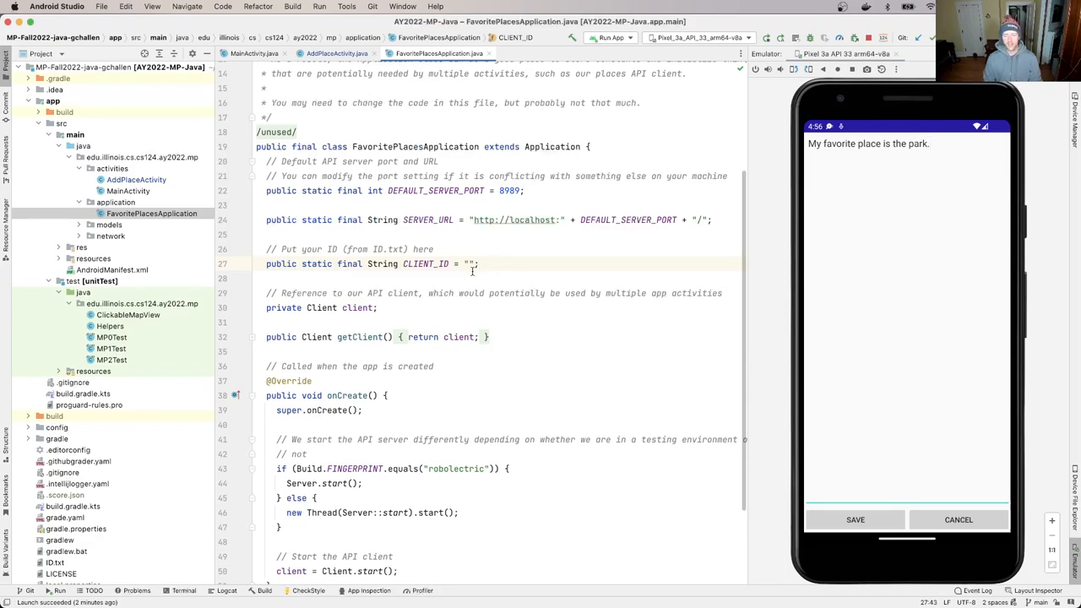
Step: Paste 56a965ef-d9e7-42d6-adf7-11a537e58760 as the CLIENT_ID value
{"action": "type", "text": "56a965ef-d9e7-42d6-adf7-11a537e58760"}
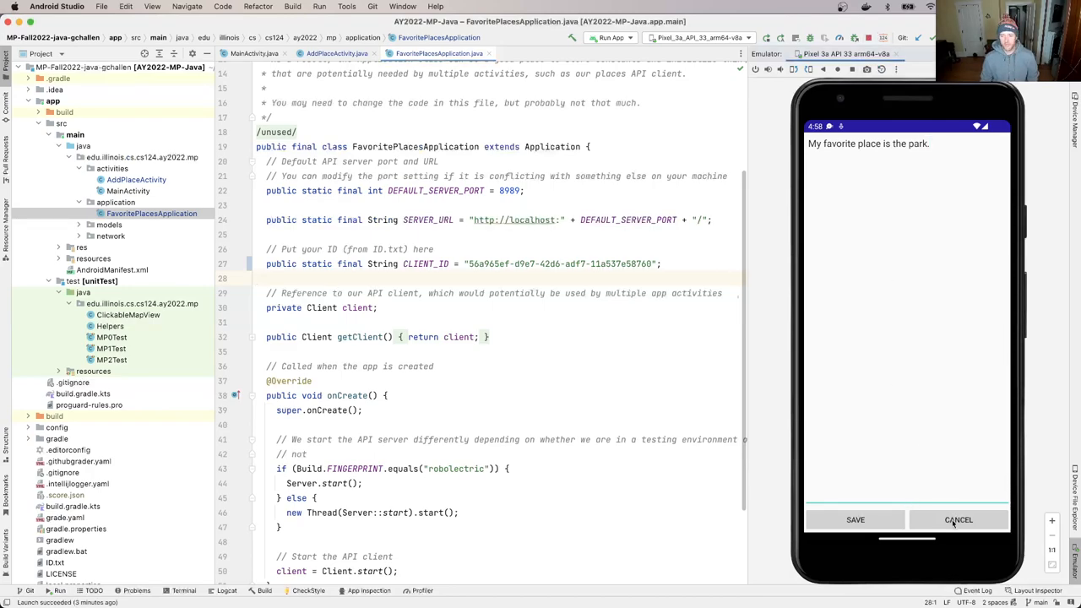
{"action": "mouse_move", "coordinate": [959, 523]}
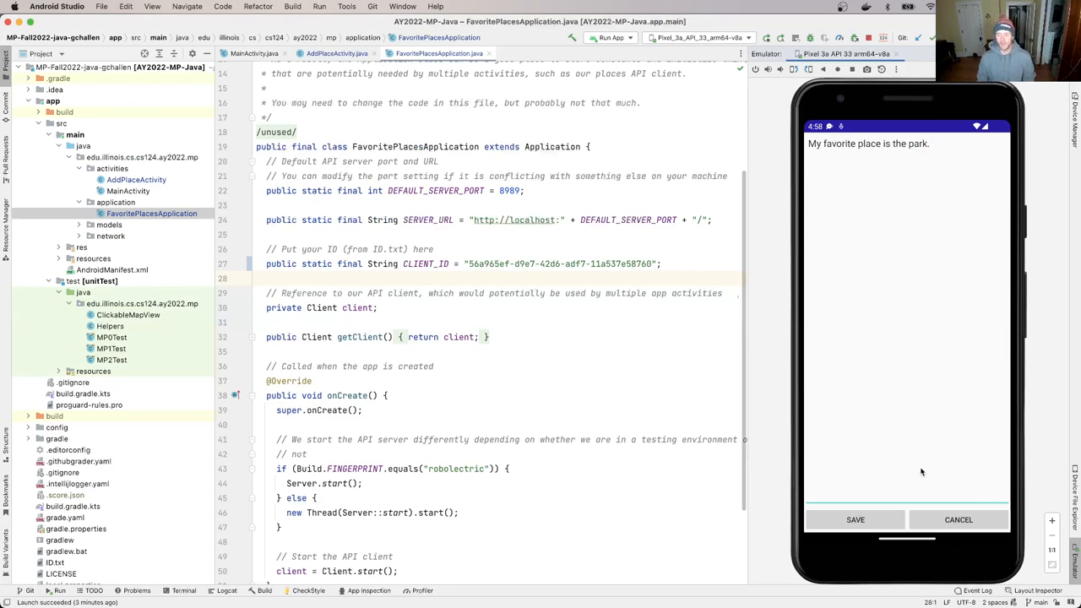
{"action": "mouse_move", "coordinate": [898, 297]}
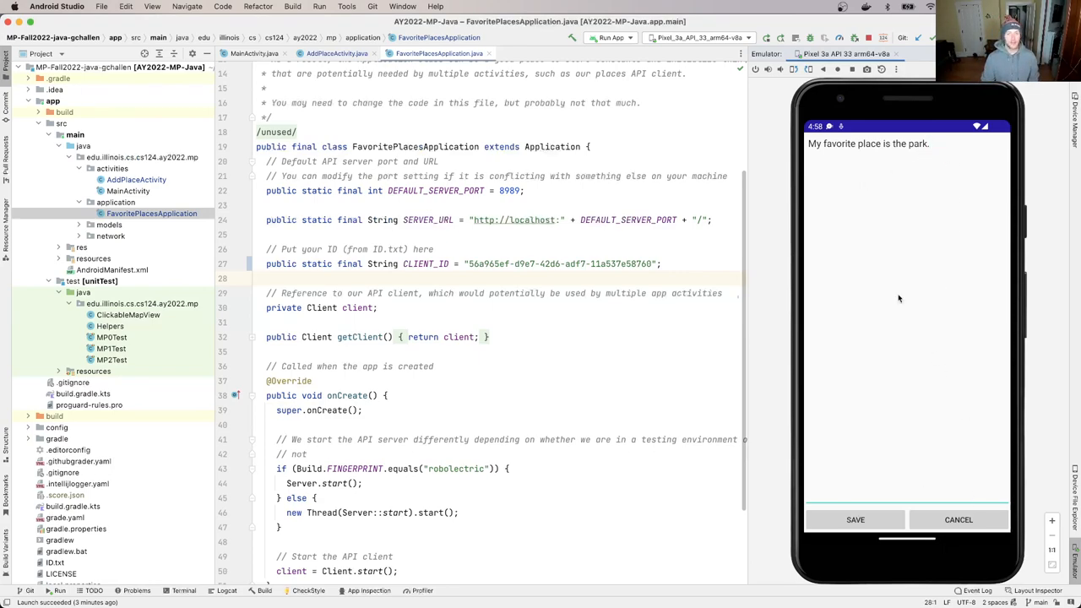